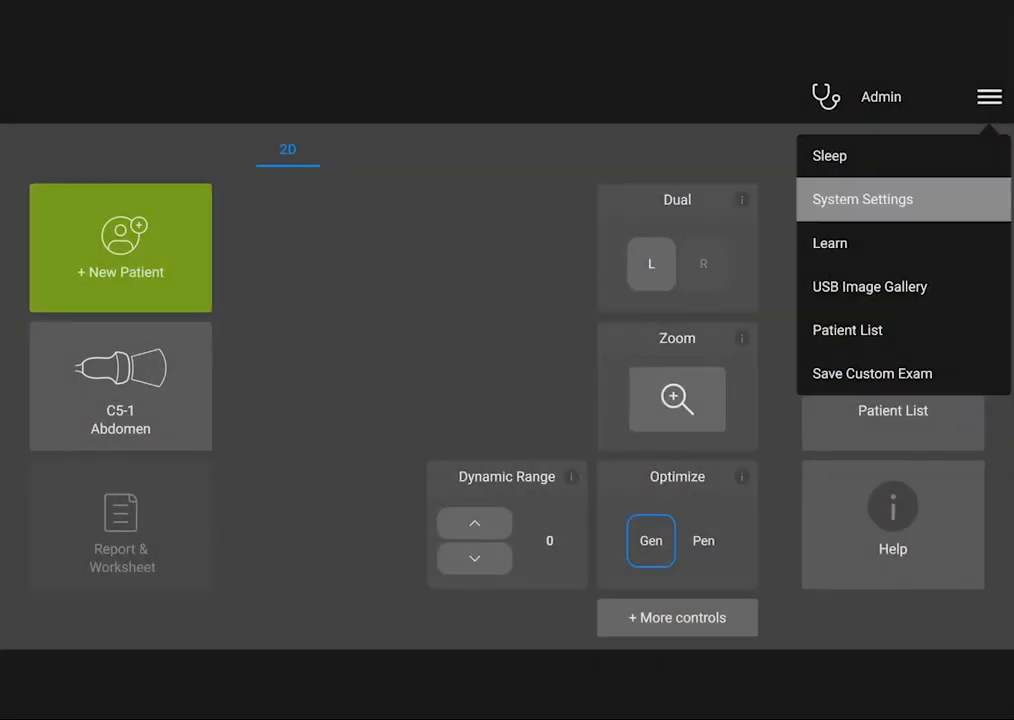
Export one patient's abdomen exam from the patient list to the connected USB disk
left_click(862, 200)
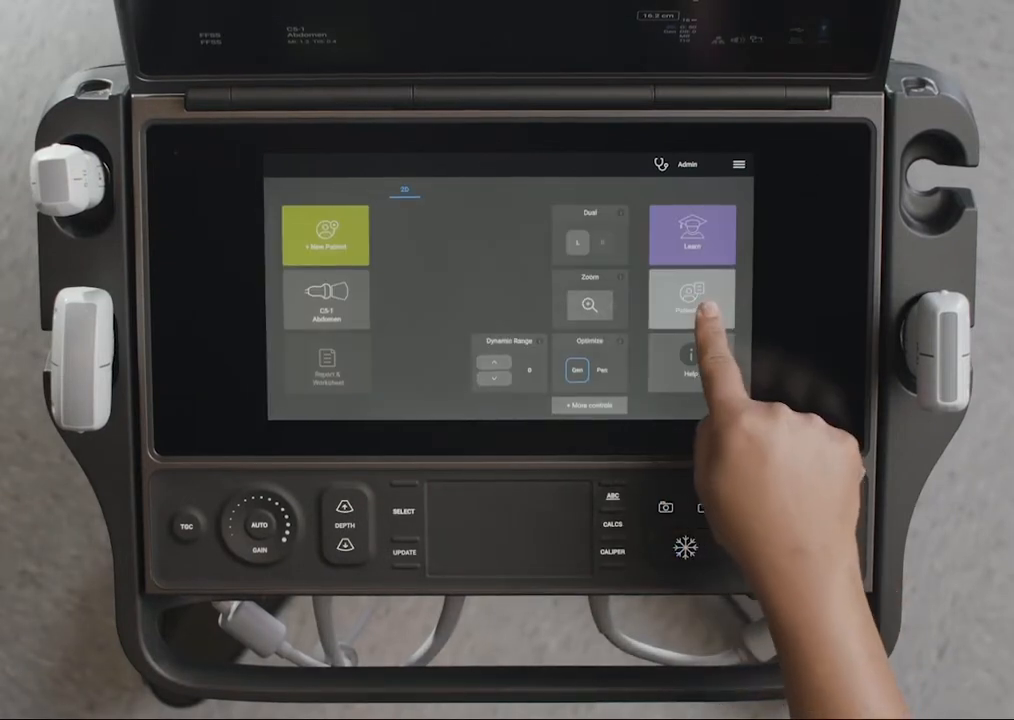
left_click(692, 302)
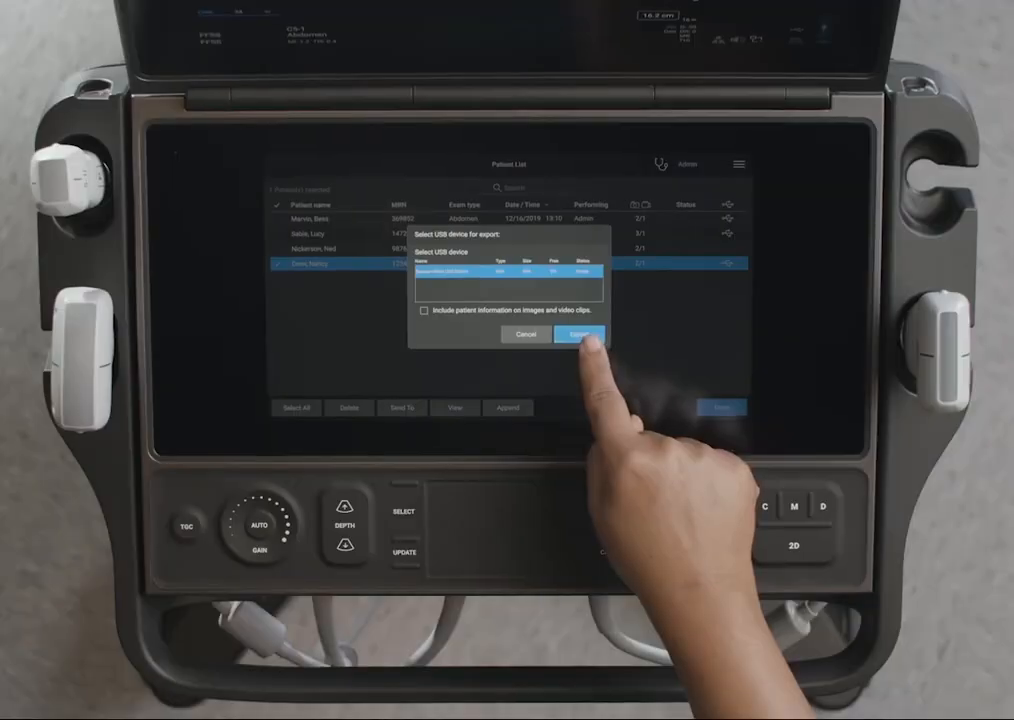
left_click(582, 334)
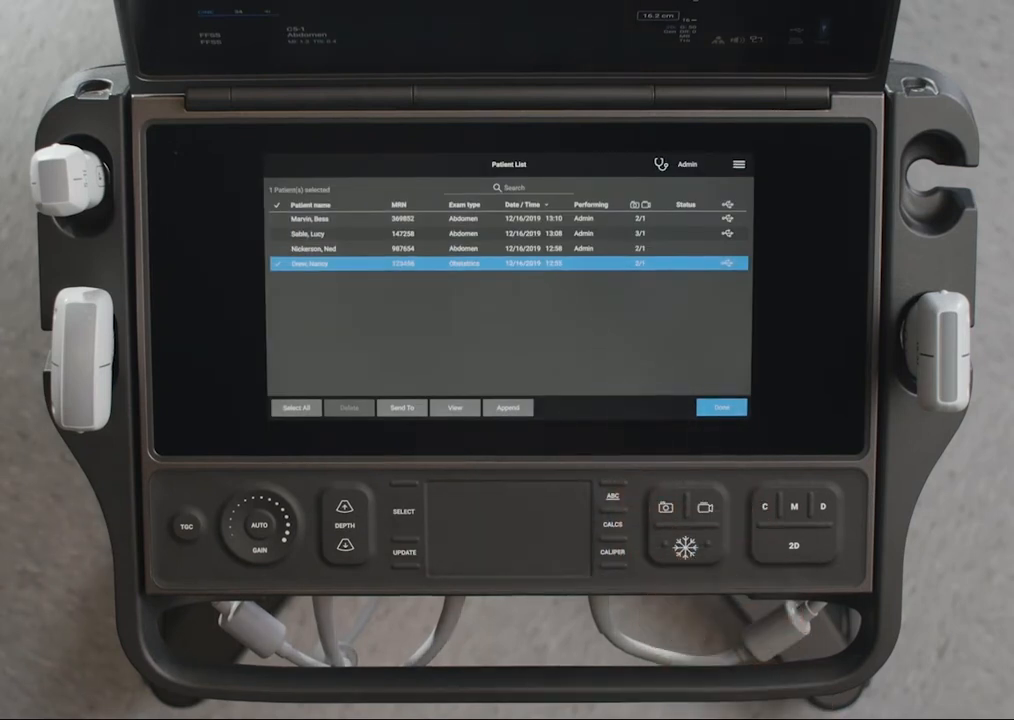
left_click(720, 408)
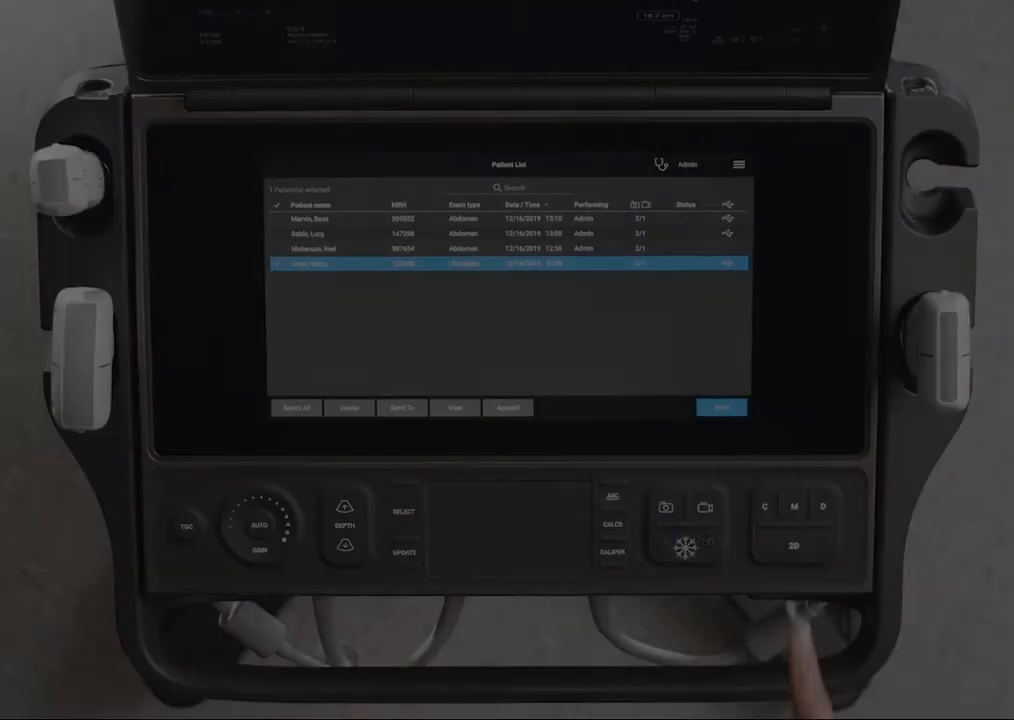
Review USB export format options in System Settings and show the Connectivity page
left_click(740, 164)
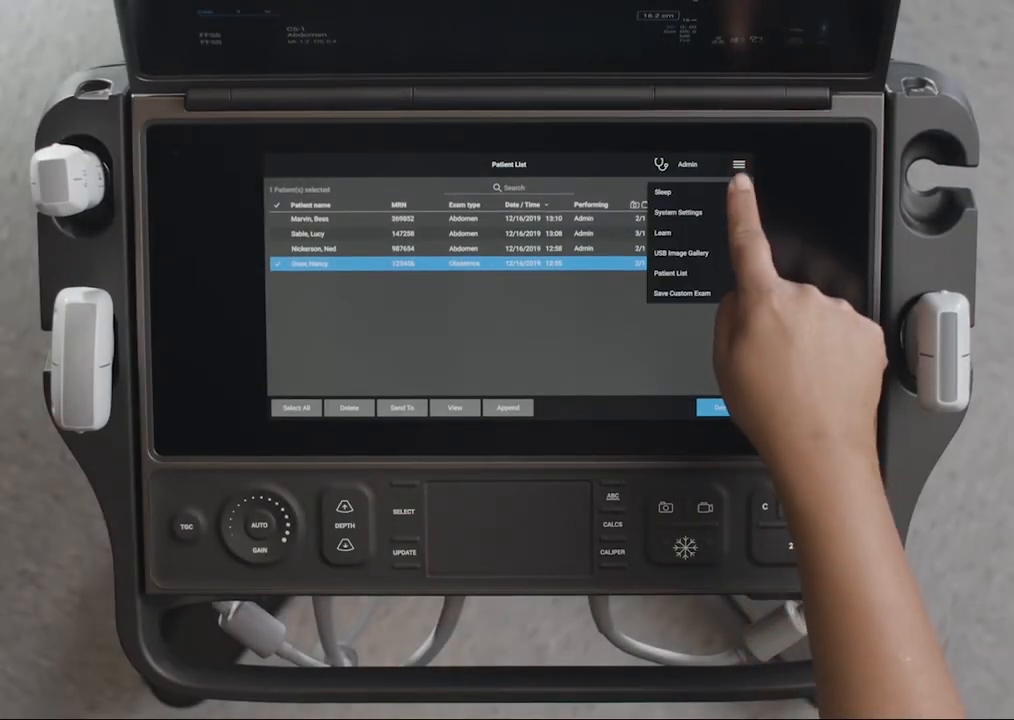
left_click(678, 212)
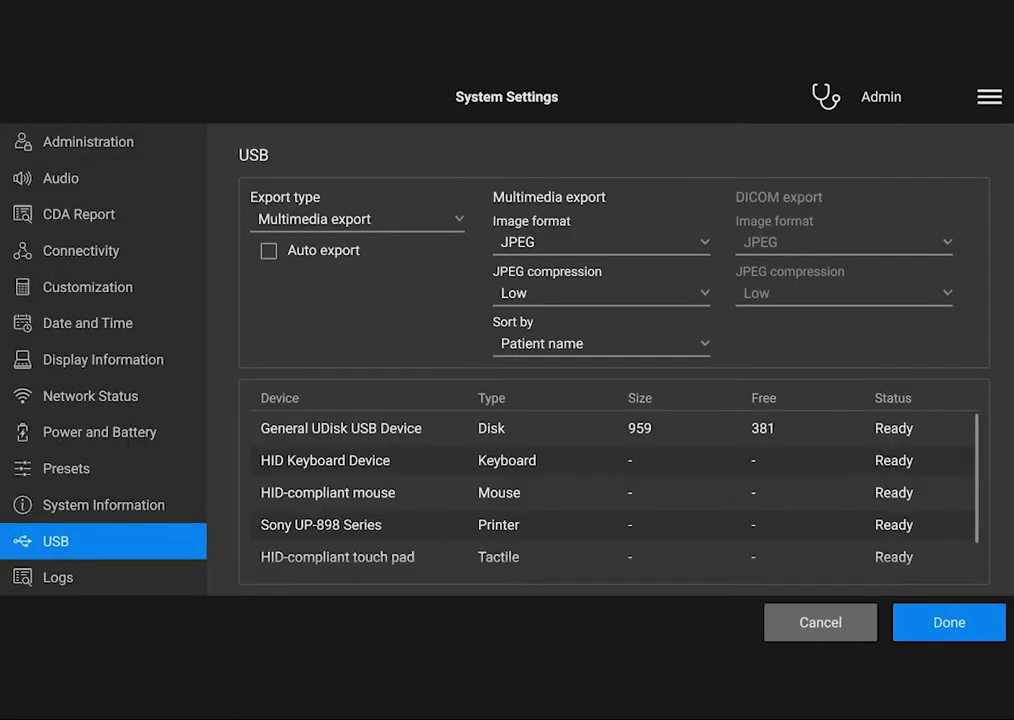
left_click(356, 218)
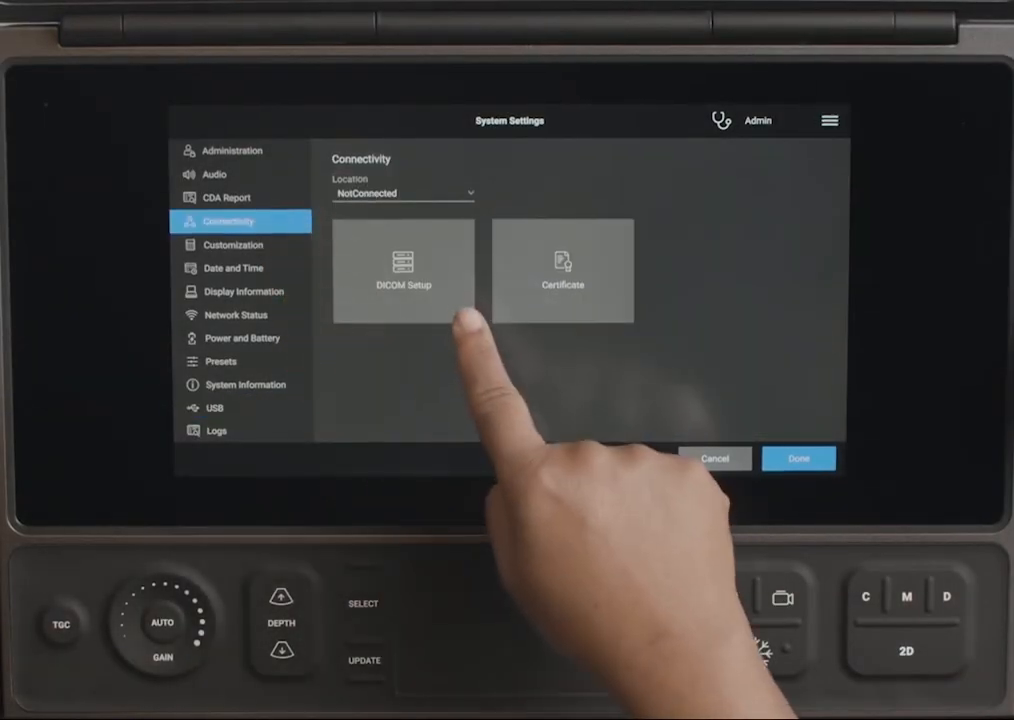
Reach the DICOM Configuration tiles for location, archive, storage commit, worklist and MPPS
left_click(402, 270)
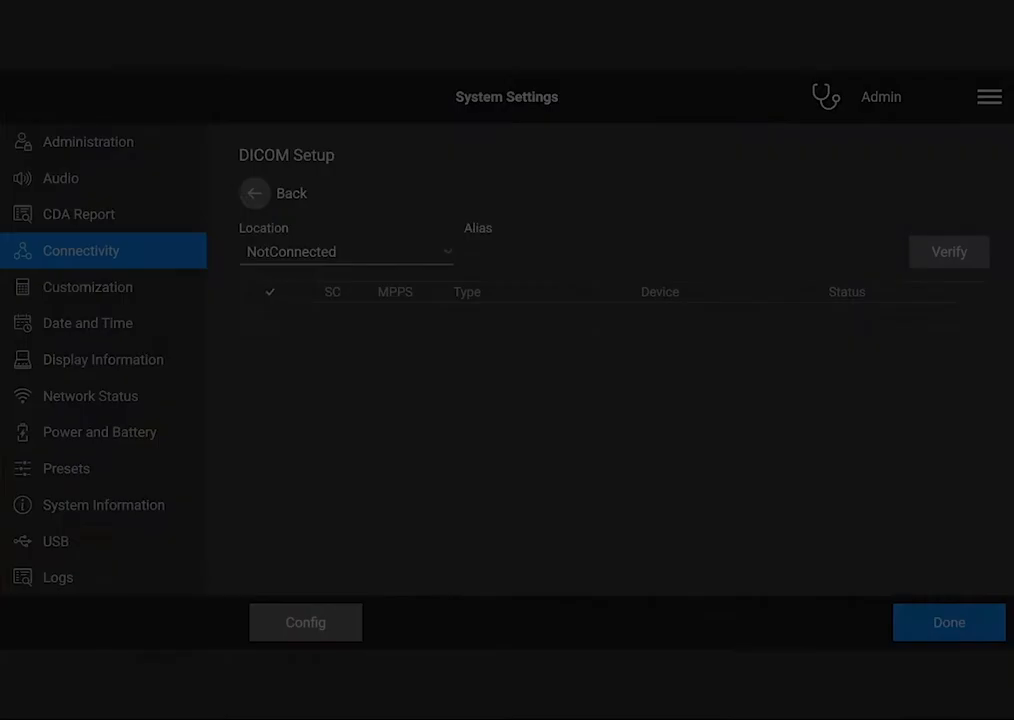
left_click(304, 622)
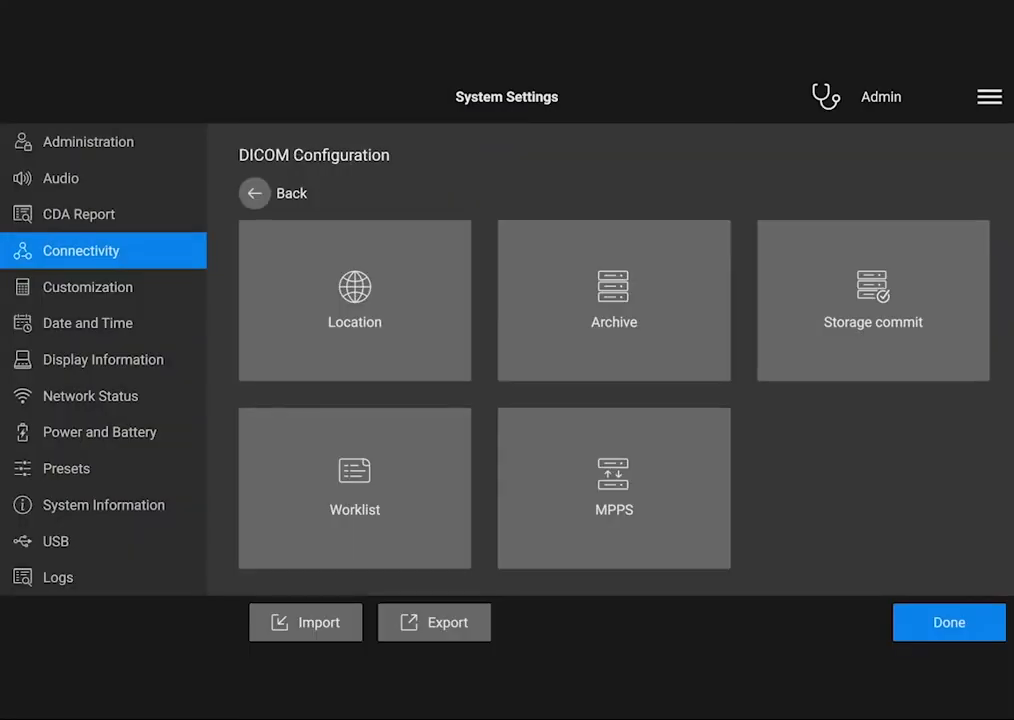
left_click(354, 300)
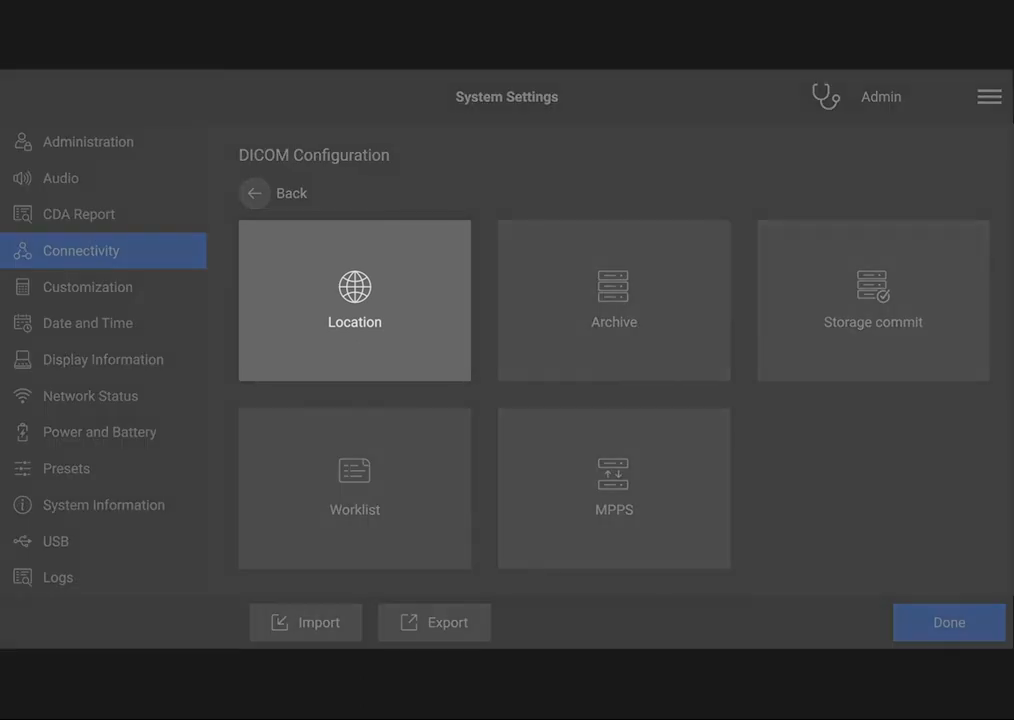
left_click(612, 300)
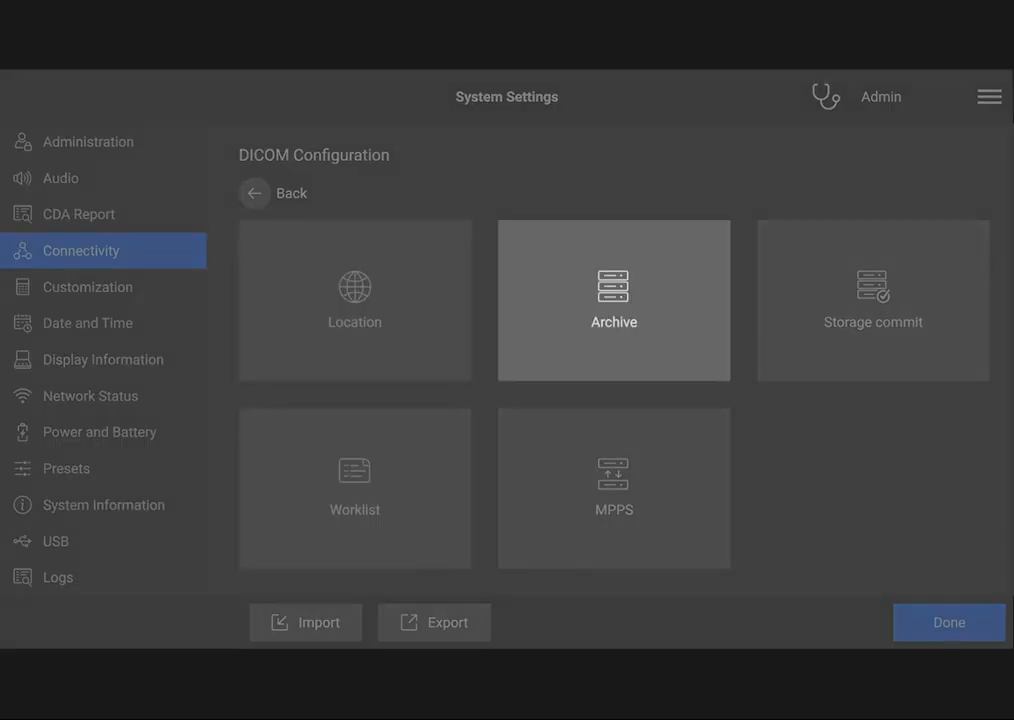
left_click(612, 488)
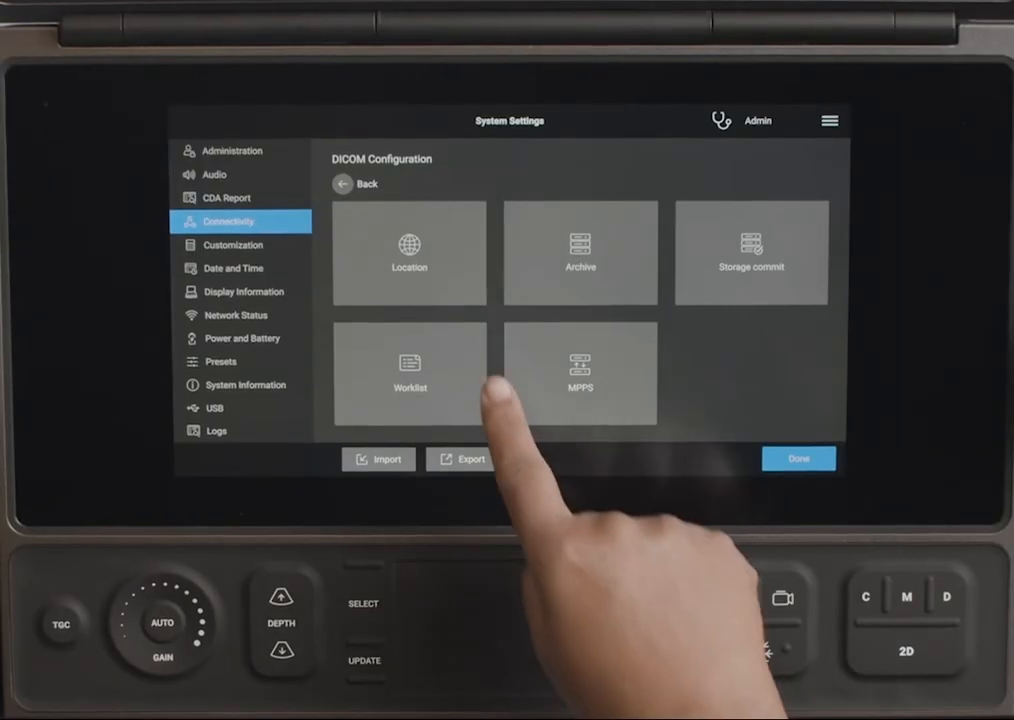
Set the LAN location's network to '2.4 GHz or 5 GHz' wireless, then show the diagnostics logs
left_click(408, 252)
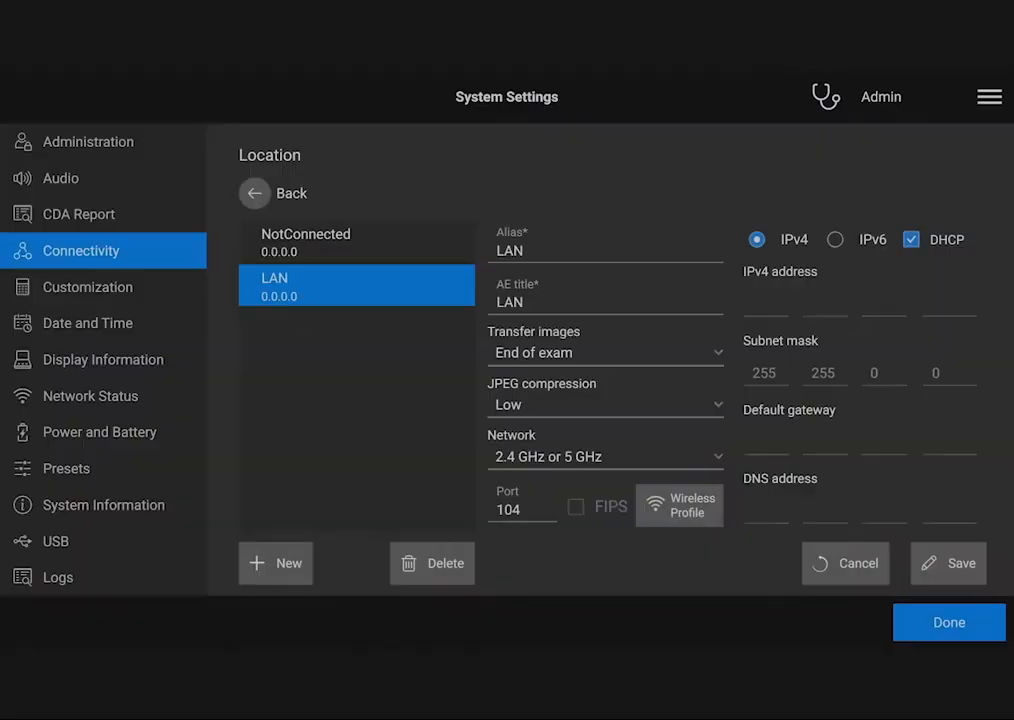
left_click(604, 456)
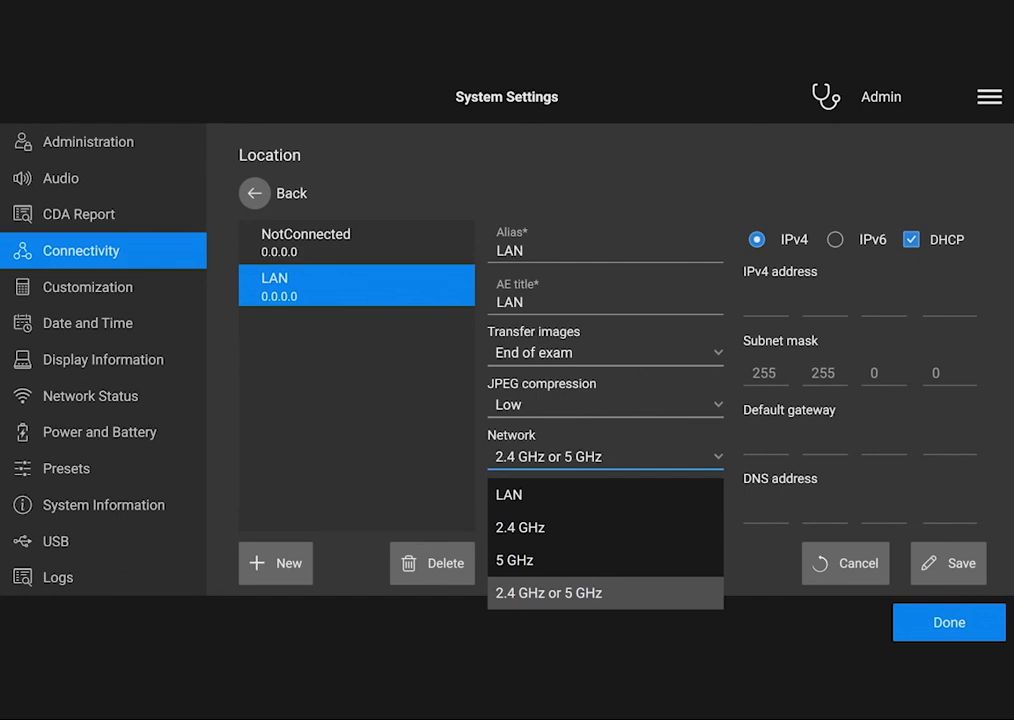
left_click(548, 592)
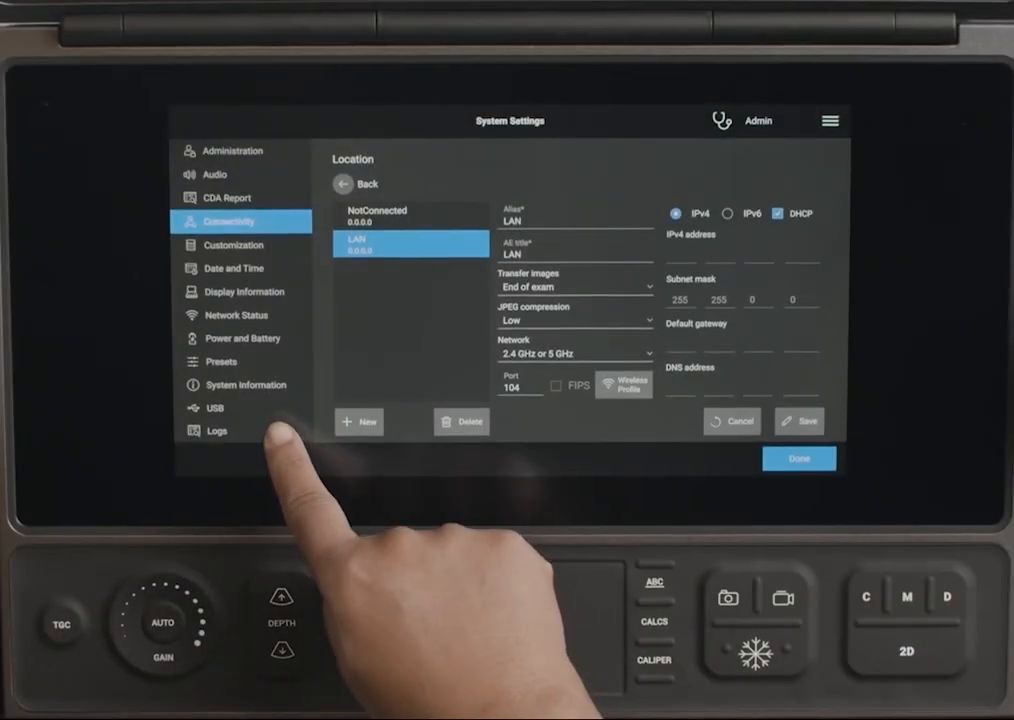
left_click(216, 432)
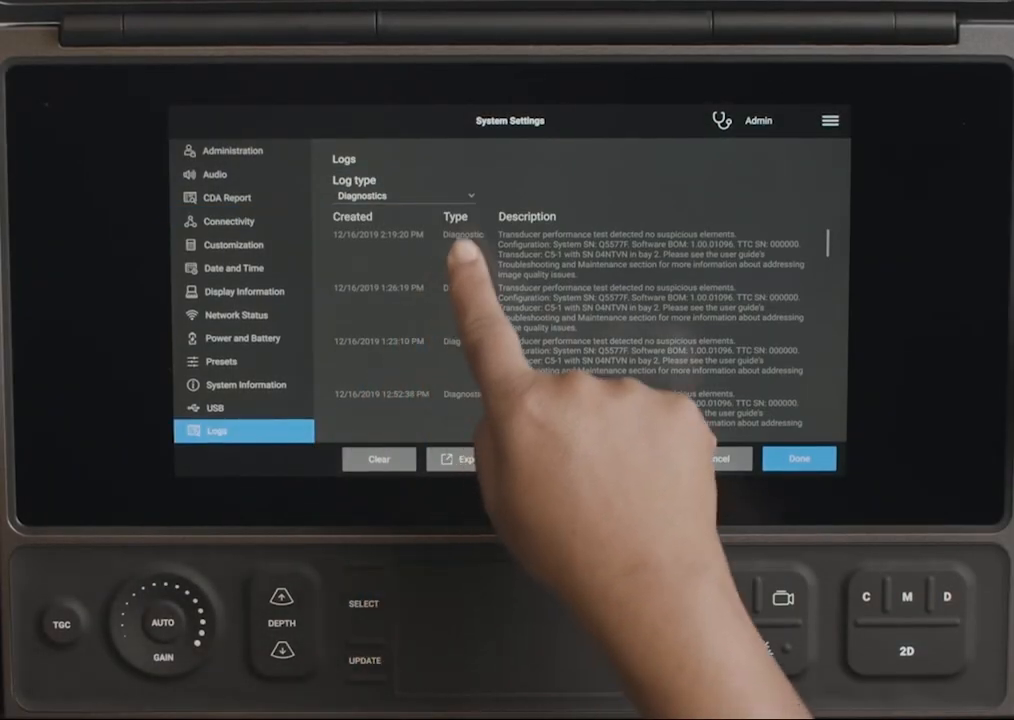